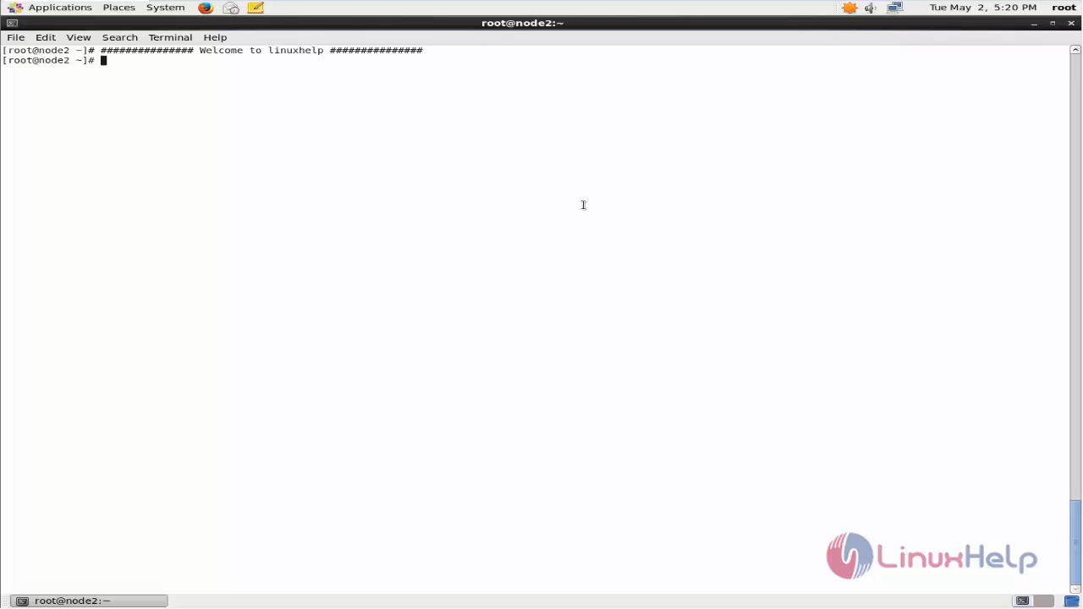
# Install the EPEL repository package with 'yum install epel-release -y'
pyautogui.write('yum')
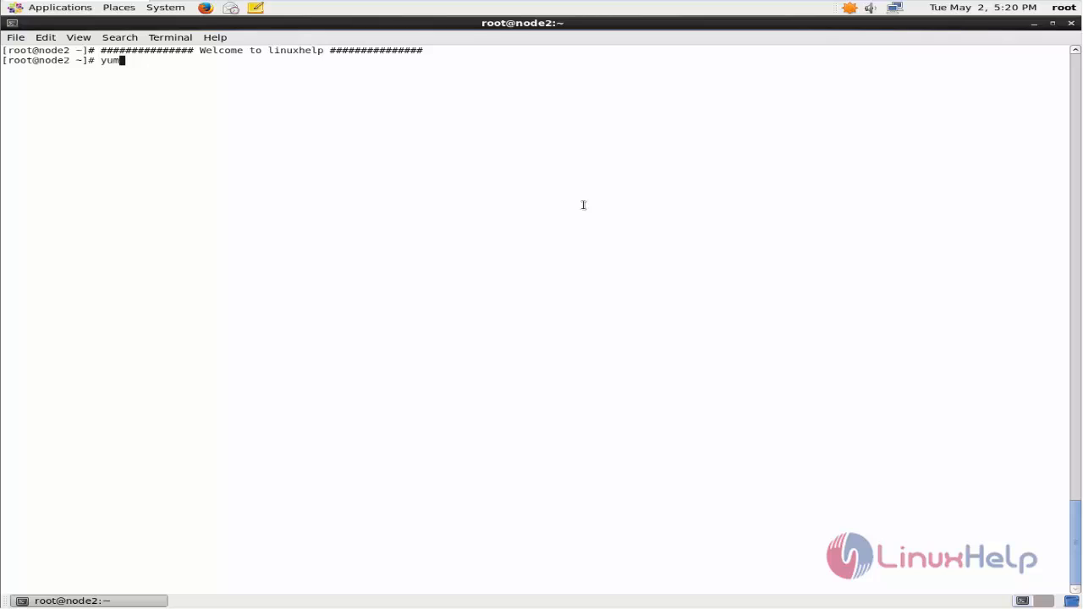
pyautogui.write('install ep')
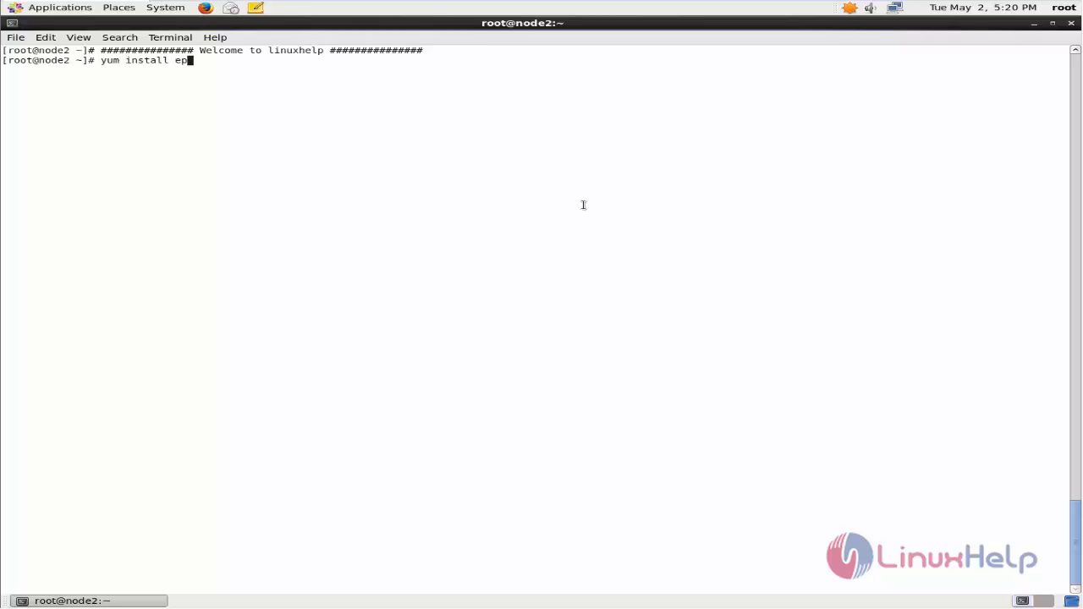
pyautogui.write('el-release -y')
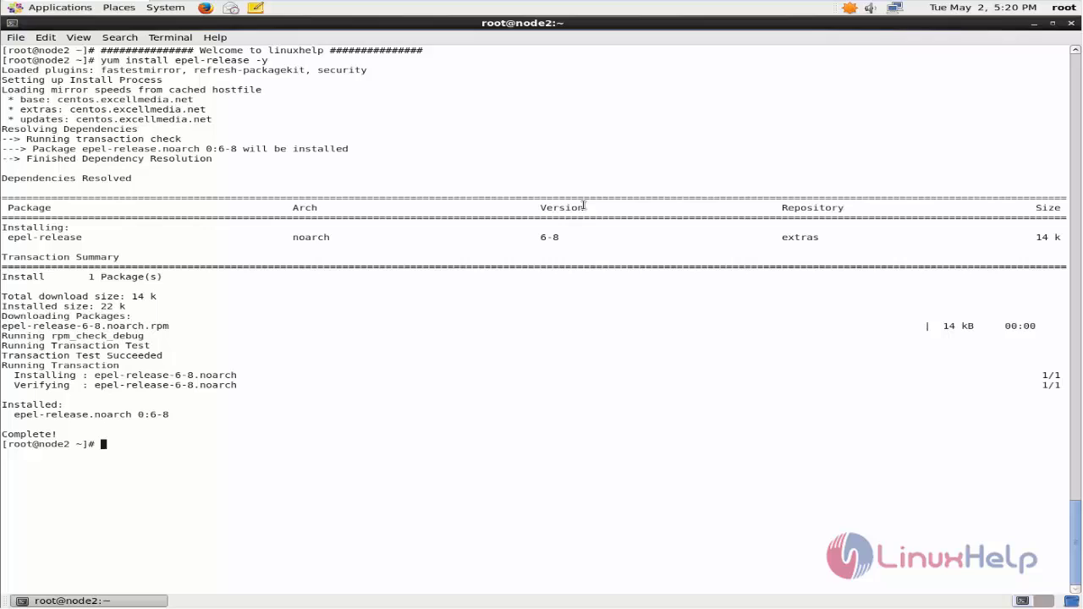
# Install nginx and its dependencies with yum
pyautogui.write('yum')
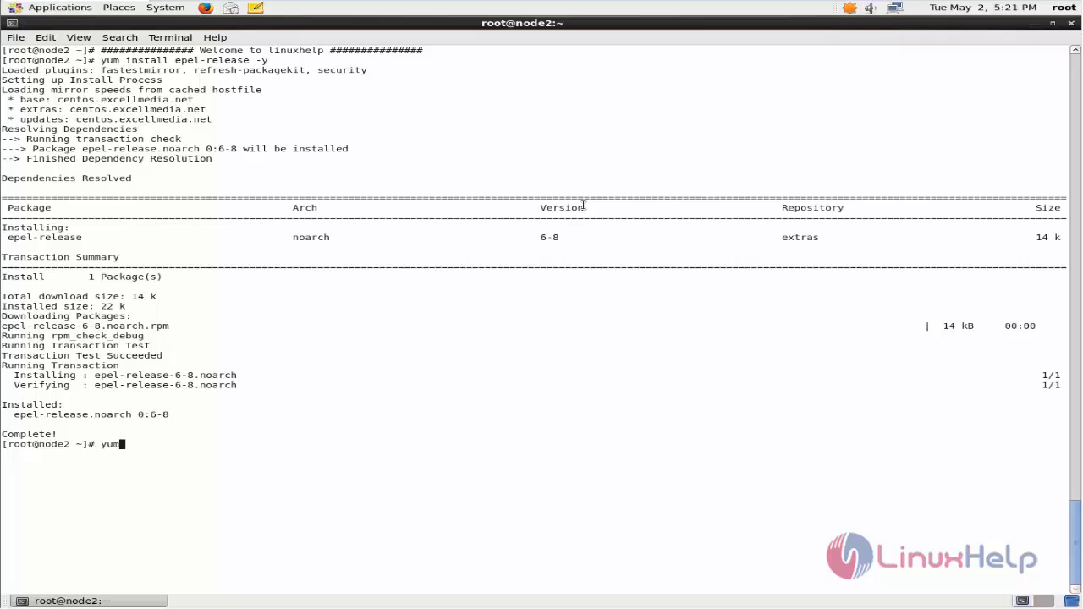
pyautogui.write('install')
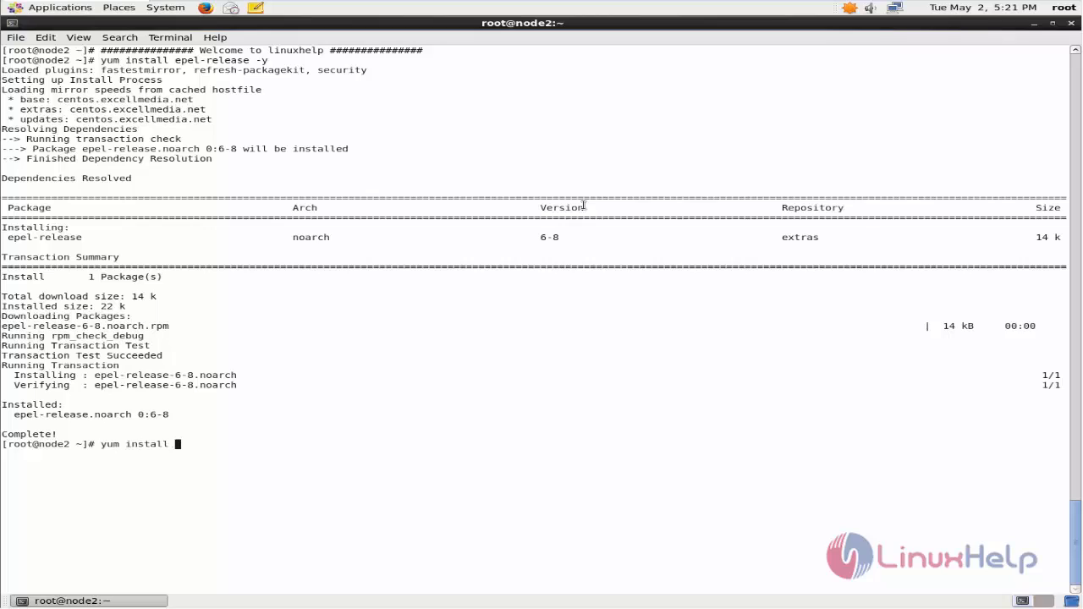
pyautogui.write('nginx')
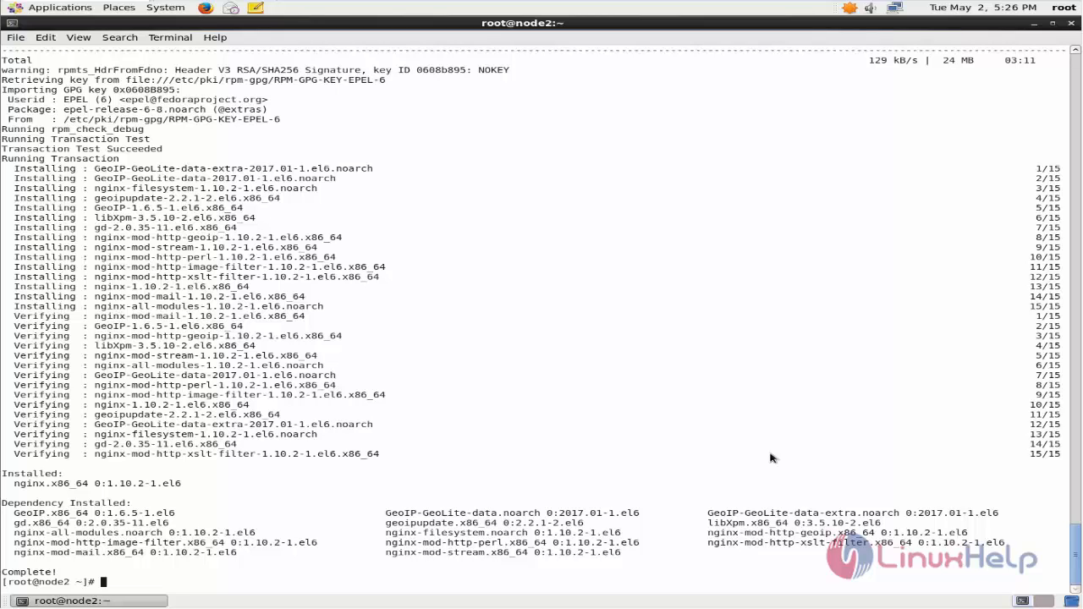
# Start the nginx service
pyautogui.write('service')
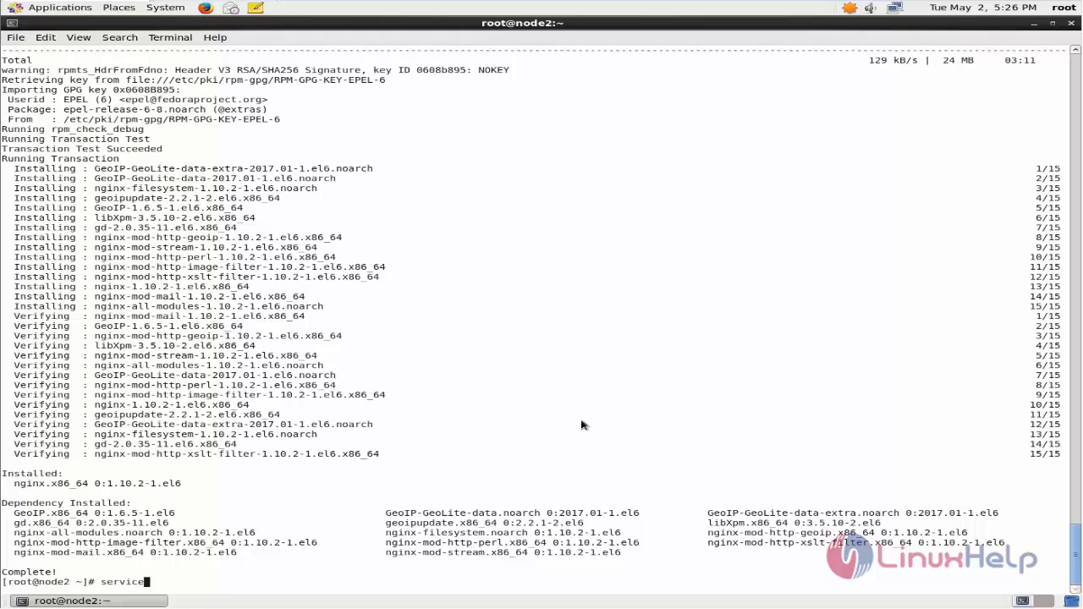
pyautogui.write('nginx')
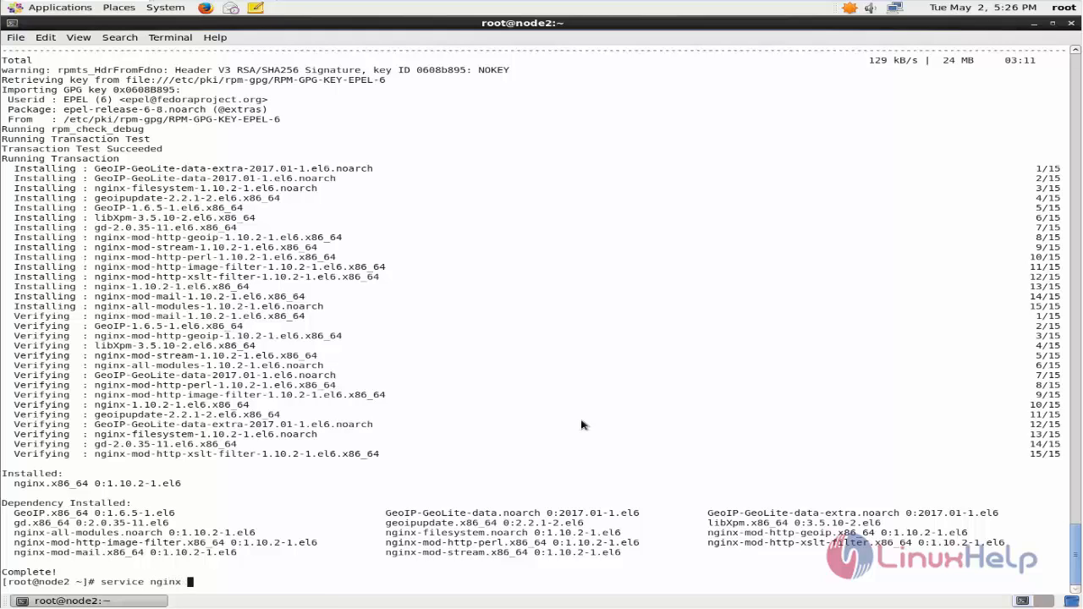
pyautogui.write('start')
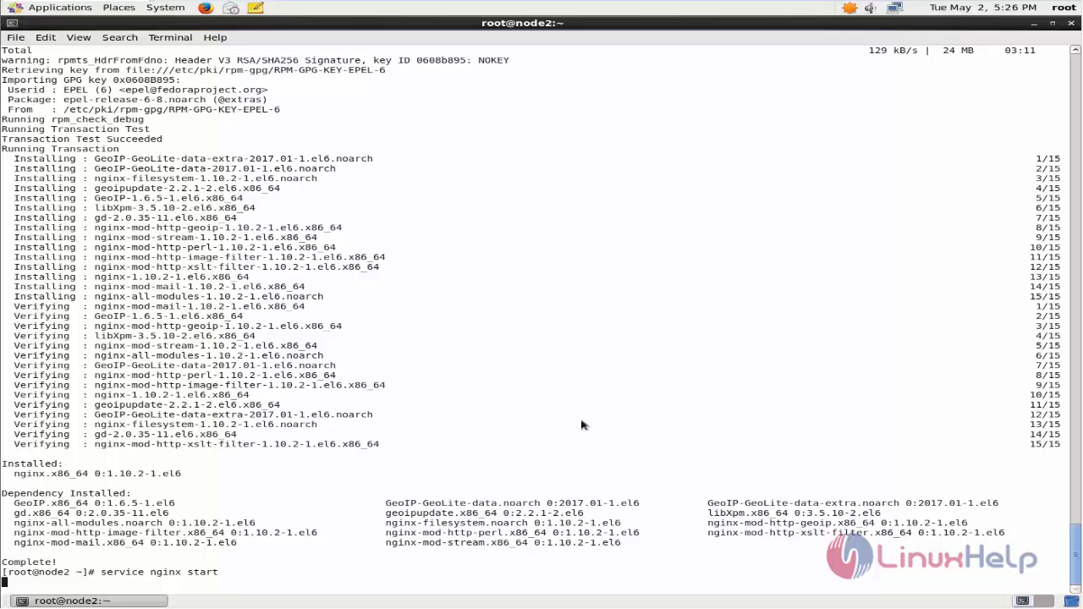
pyautogui.press('Return')
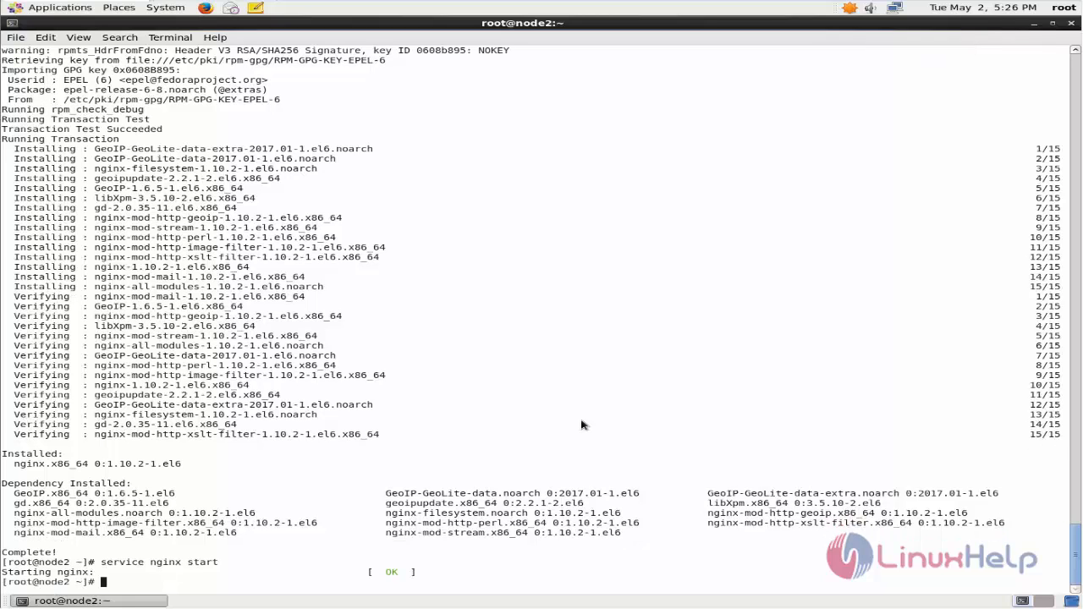
# Enable nginx at boot, accept TCP port 80 in iptables, then save and restart the firewall
pyautogui.write('chkconfig nginx on')
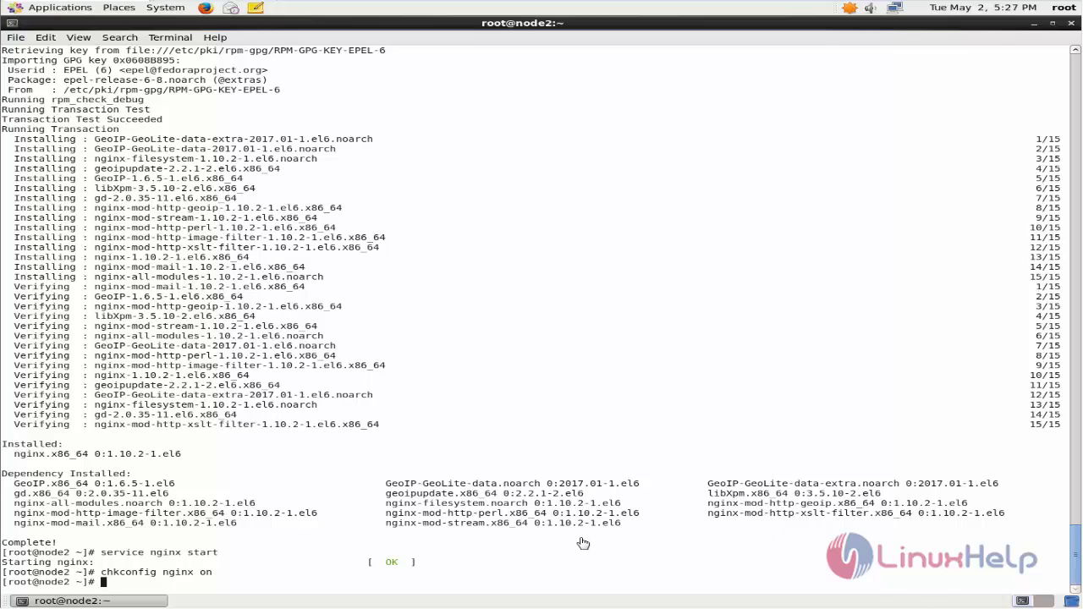
pyautogui.write('iptables -A INPUT -p tcp --dport 80 -j ACCEPT')
pyautogui.write('service iptables save')
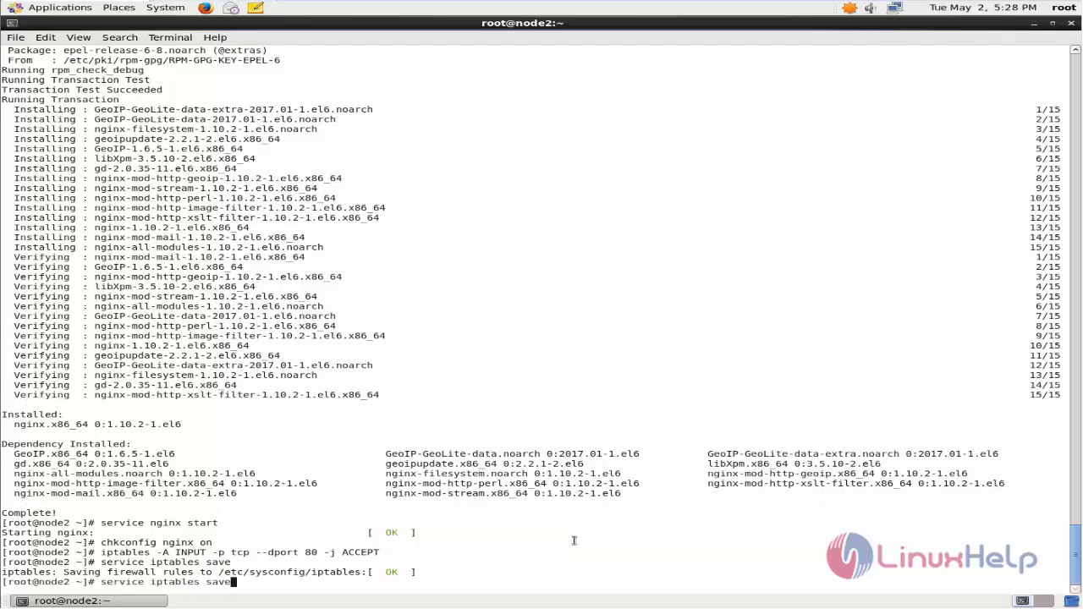
pyautogui.write('restart')
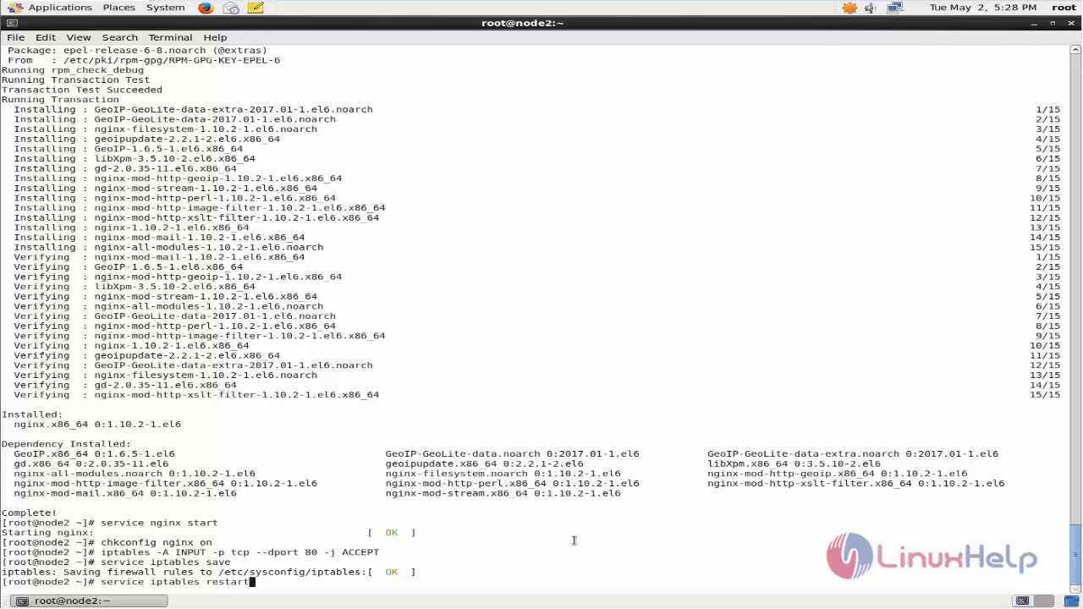
pyautogui.press('Return')
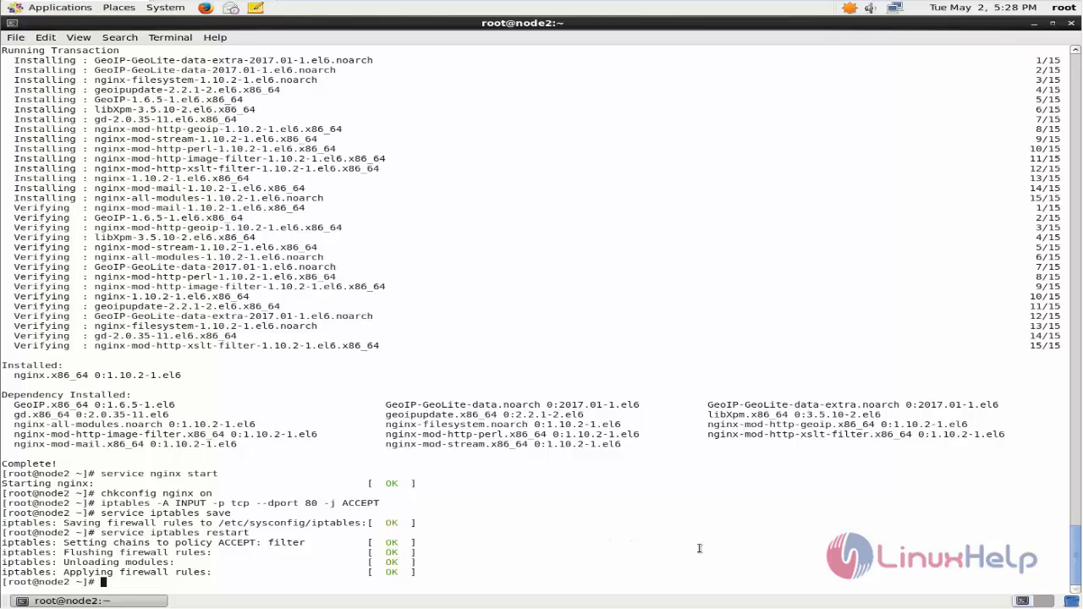
pyautogui.write('mkdir /myroot')
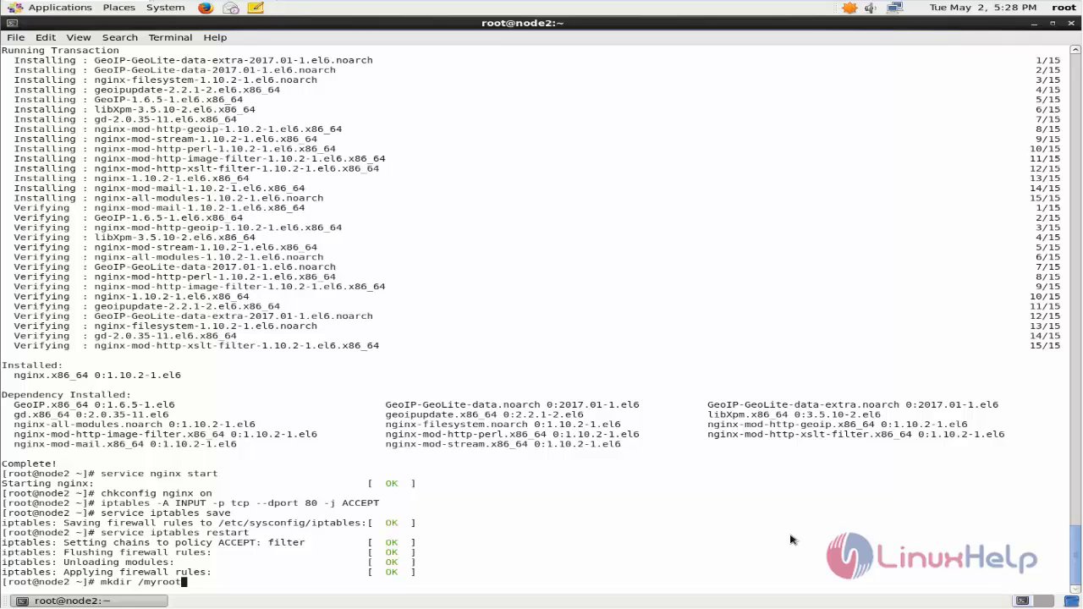
# Create /myroot and give it the httpd_sys_content_t SELinux label recursively
pyautogui.press('Return')
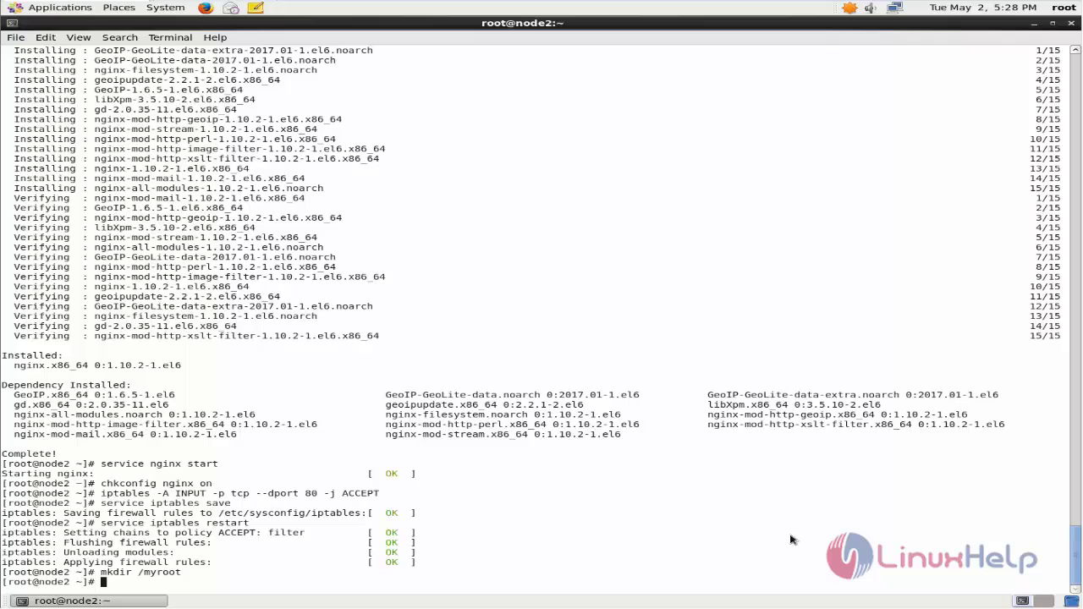
pyautogui.write('chcon -Rt httpd_sys_content_t /myroot/')
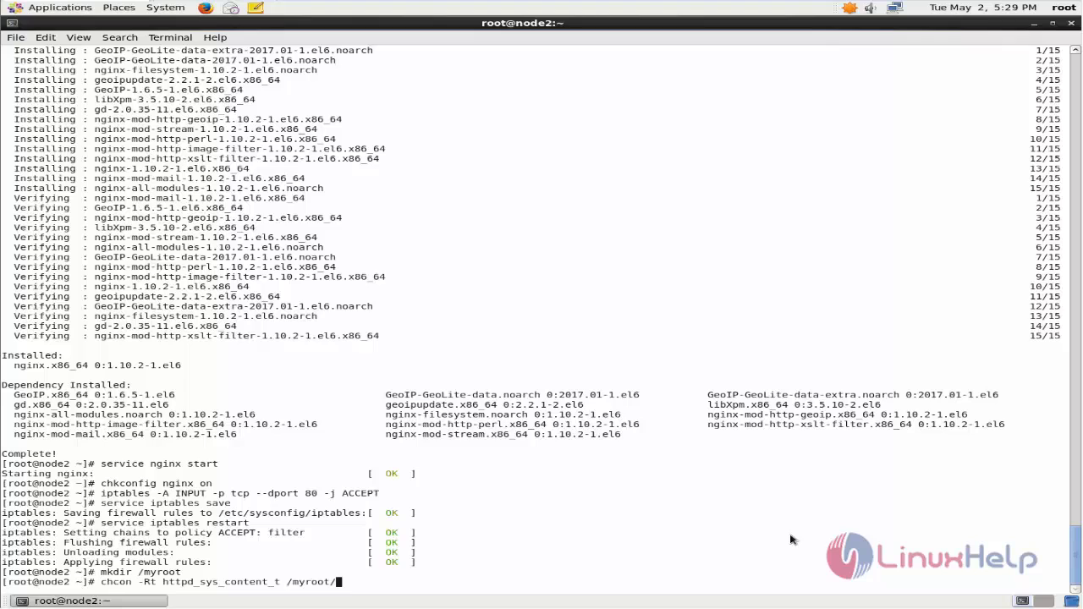
pyautogui.press('Return')
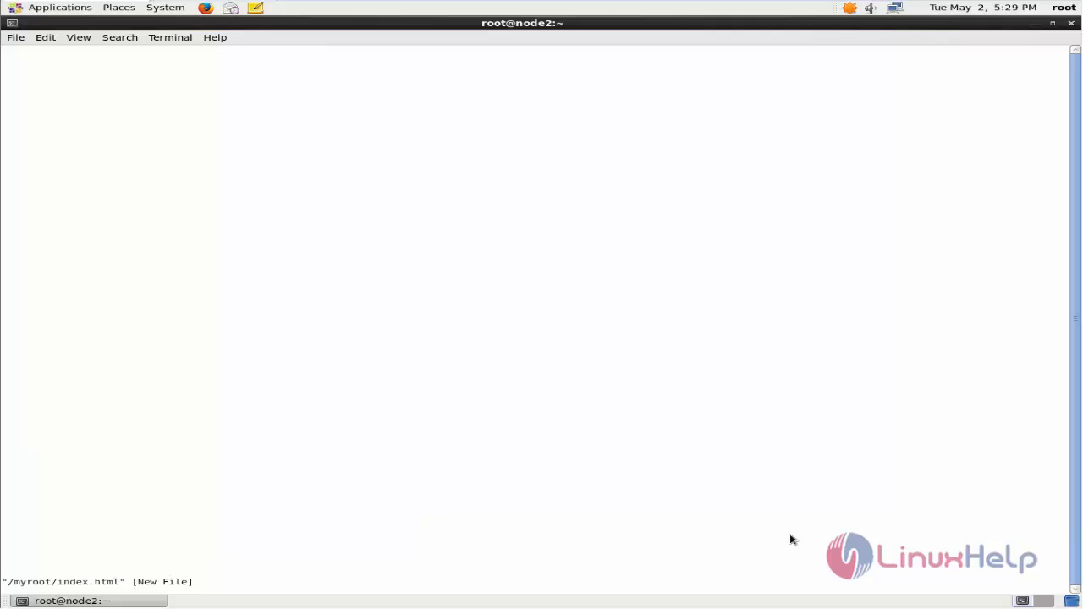
# Write 'This is new document' into /myroot/index.html and save it
pyautogui.write('This is')
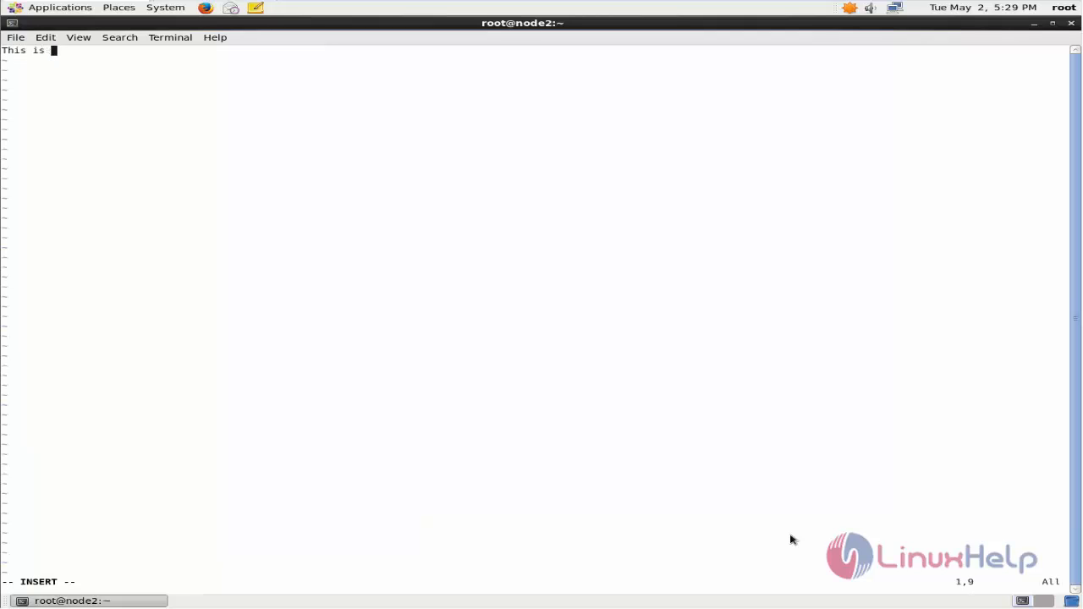
pyautogui.write('new docu')
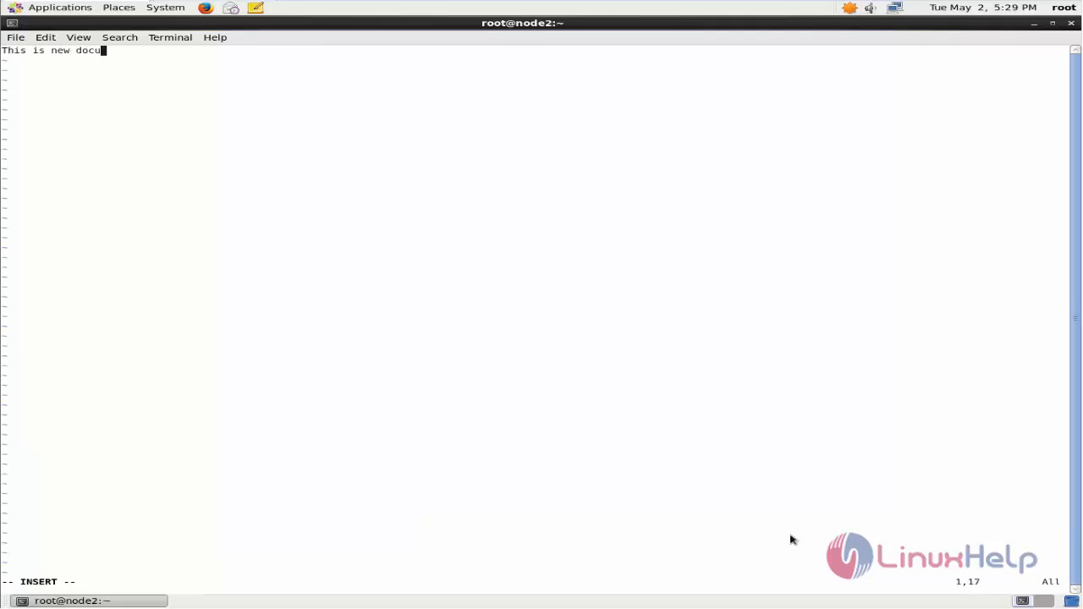
pyautogui.write('ment')
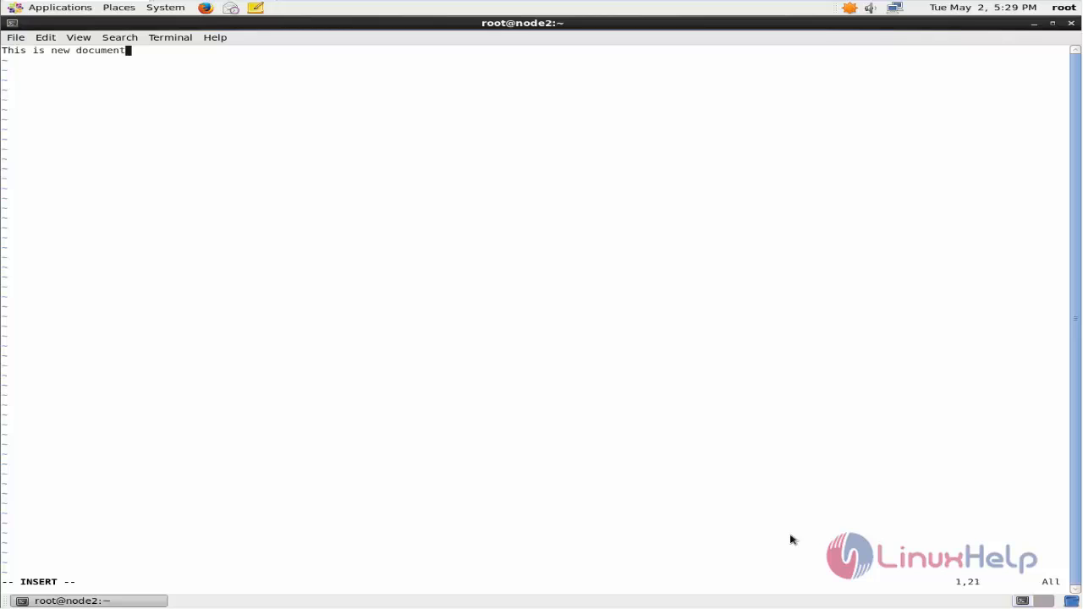
pyautogui.write('root')
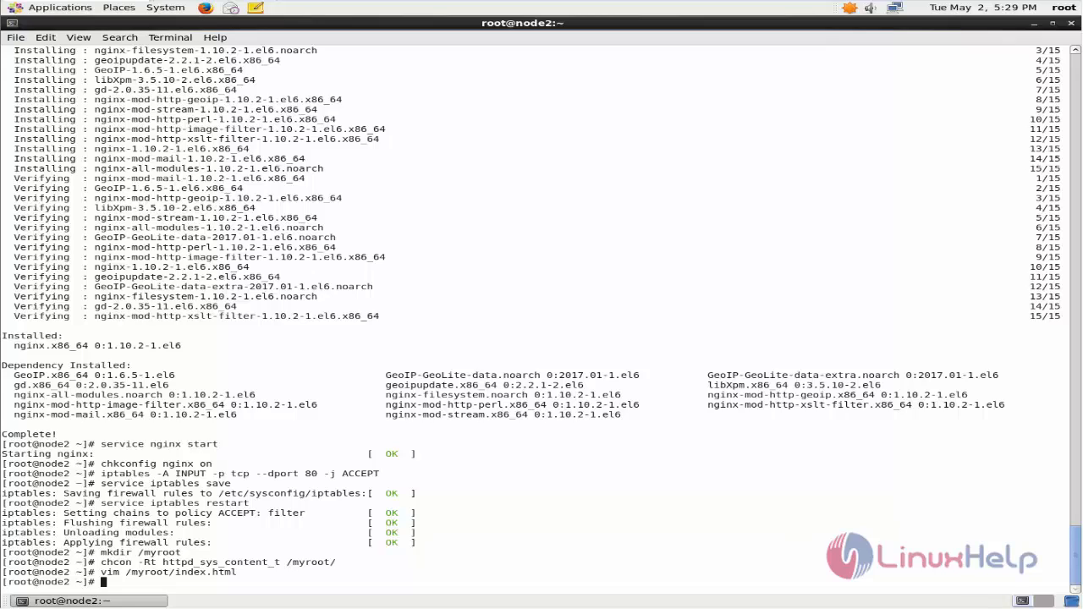
# In /etc/nginx/conf.d/default.conf, comment out the old root and add 'root /myroot;'
pyautogui.write('vim /etc/nginx/conf.d/default.conf')
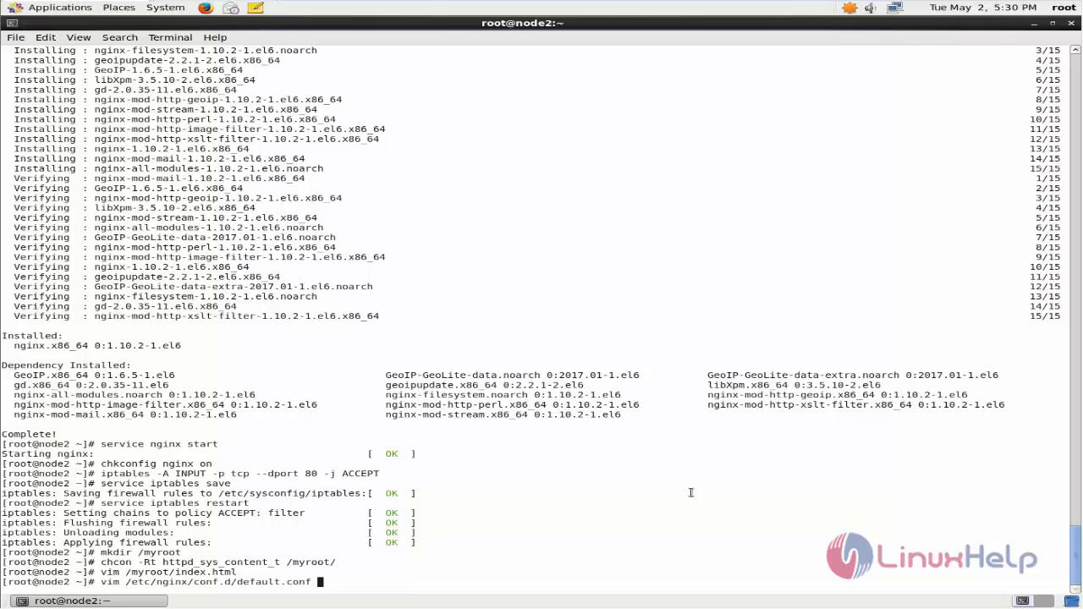
pyautogui.press('Return')
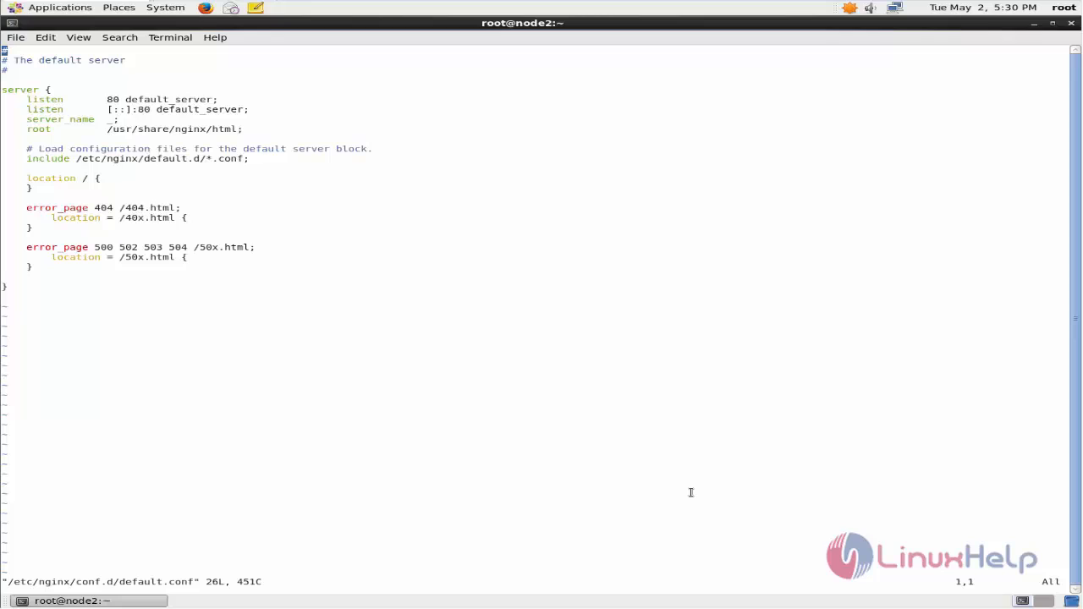
pyautogui.press('i')
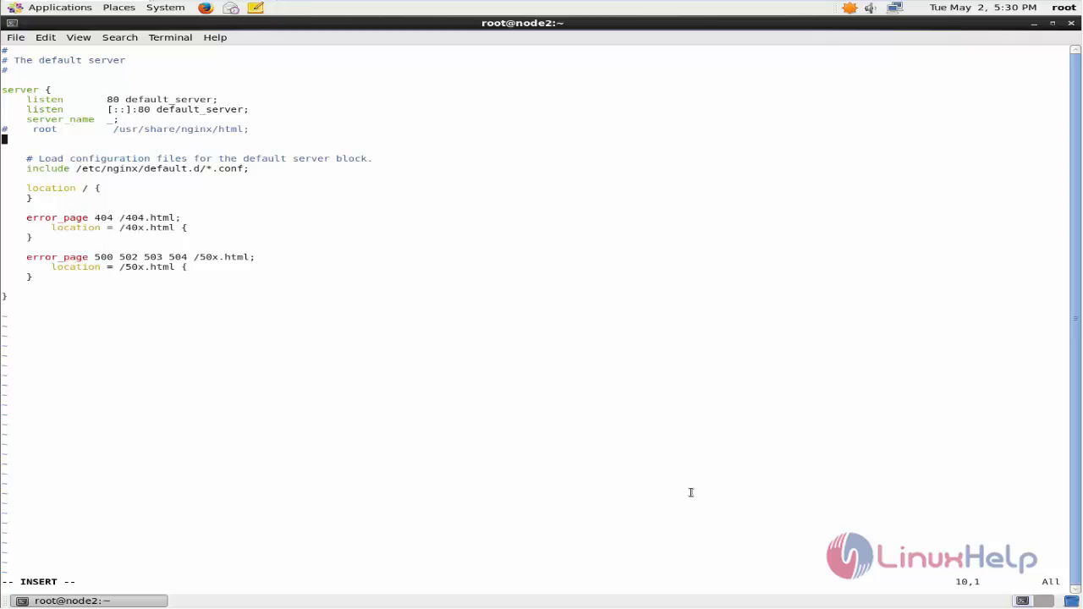
pyautogui.write('root')
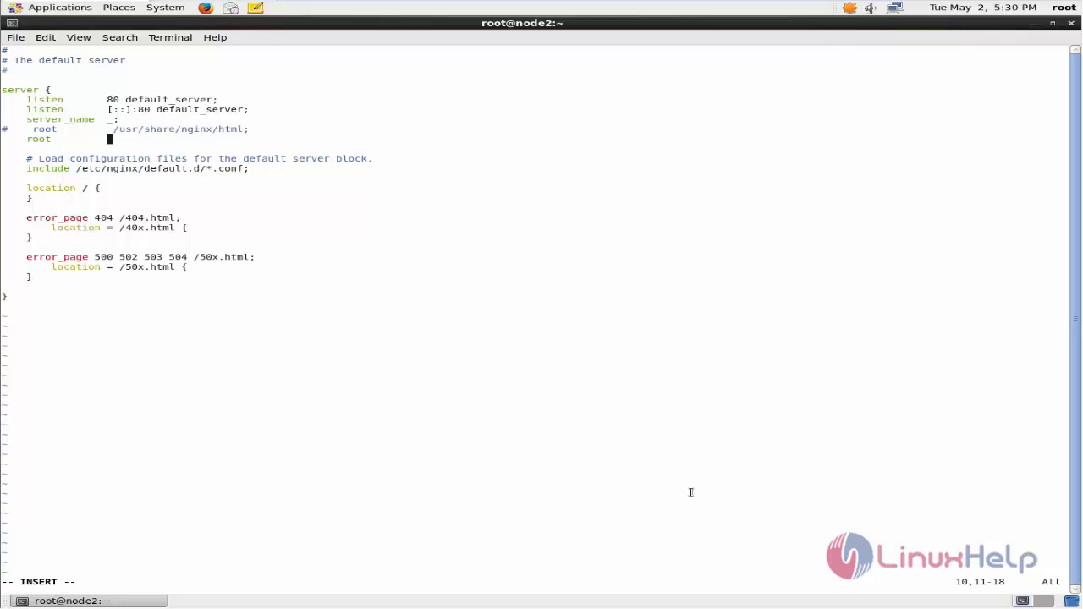
pyautogui.write('/myro')
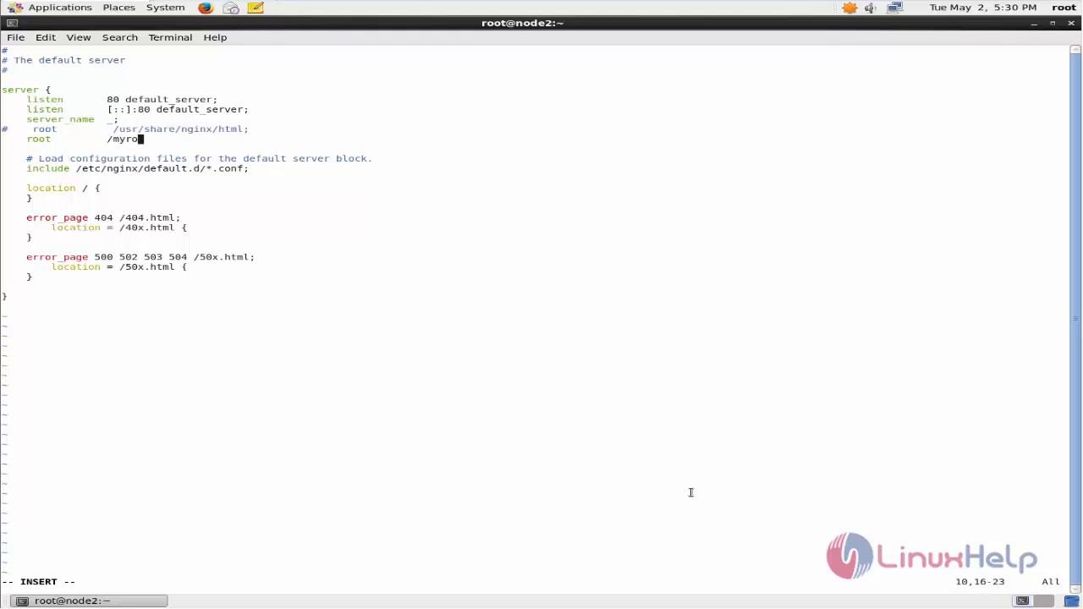
pyautogui.write('ot;')
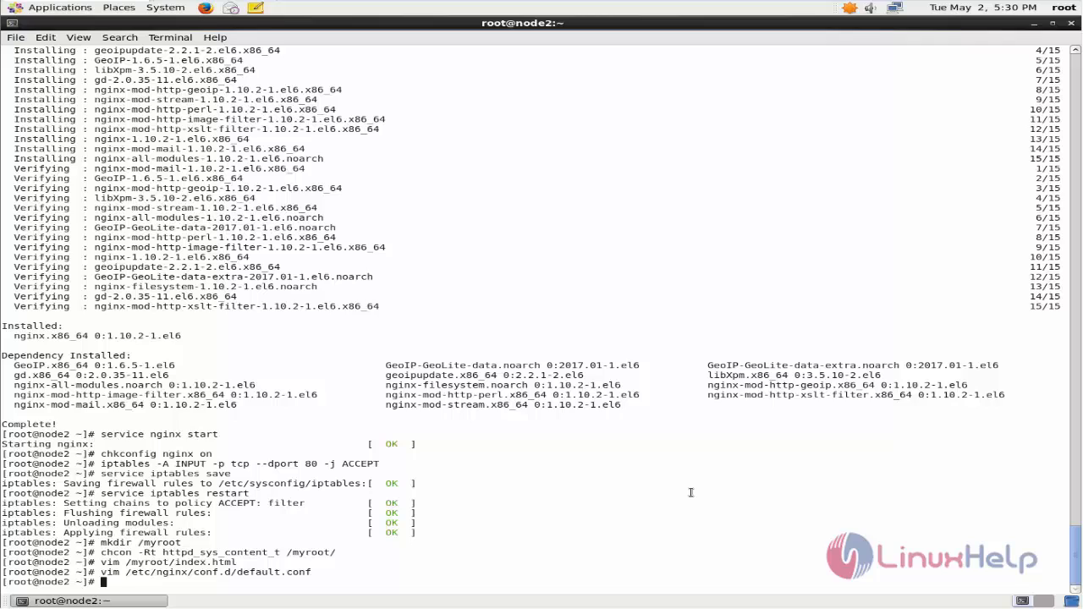
# Restart nginx, then enter the server IP 192.168.5.… in Firefox's address bar
pyautogui.write('service')
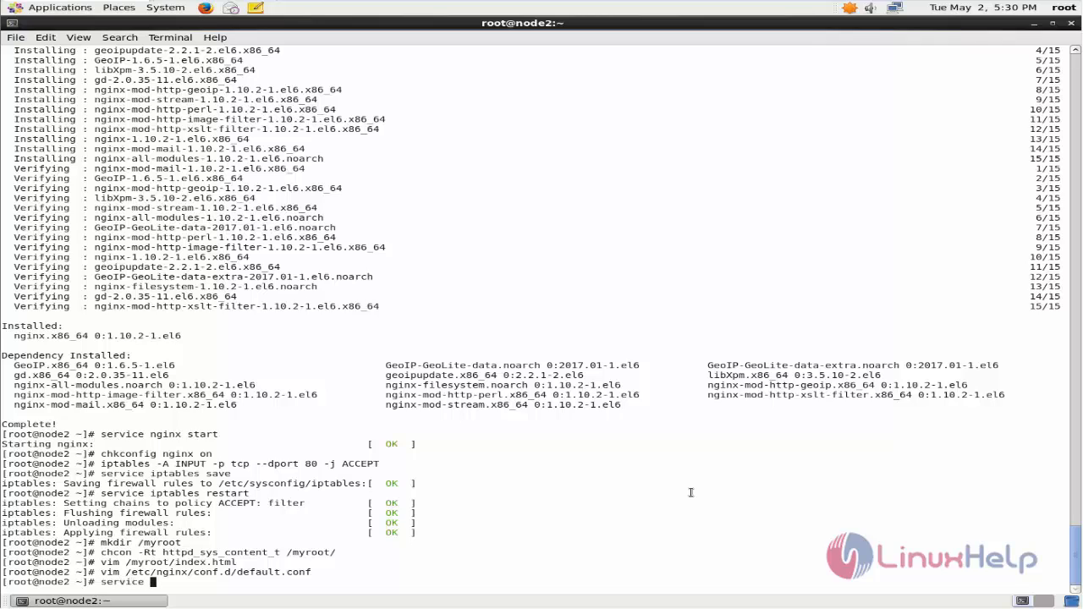
pyautogui.write('nginx')
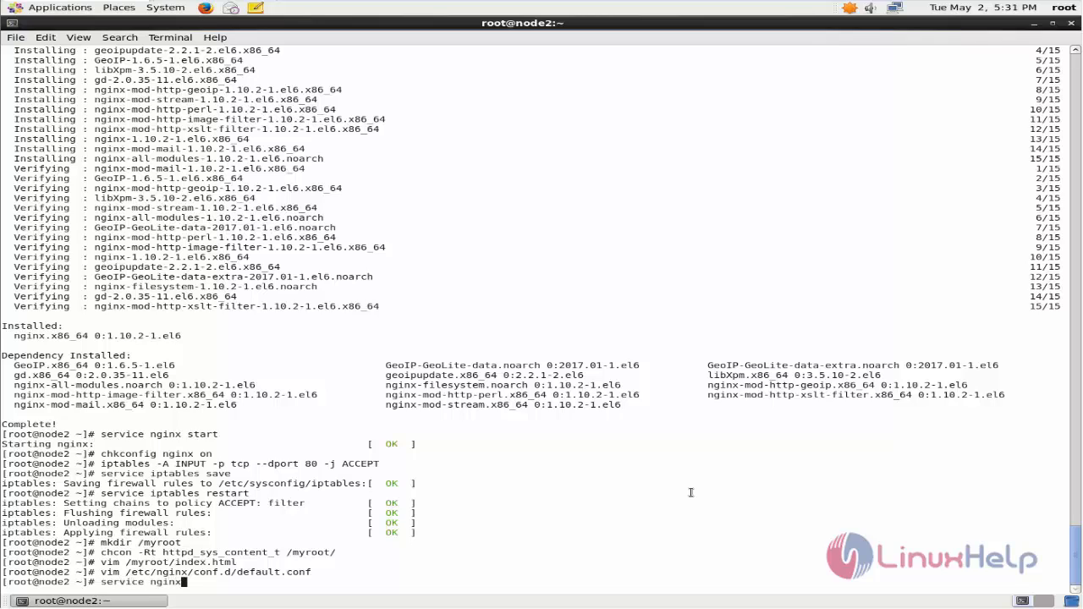
pyautogui.write('restart')
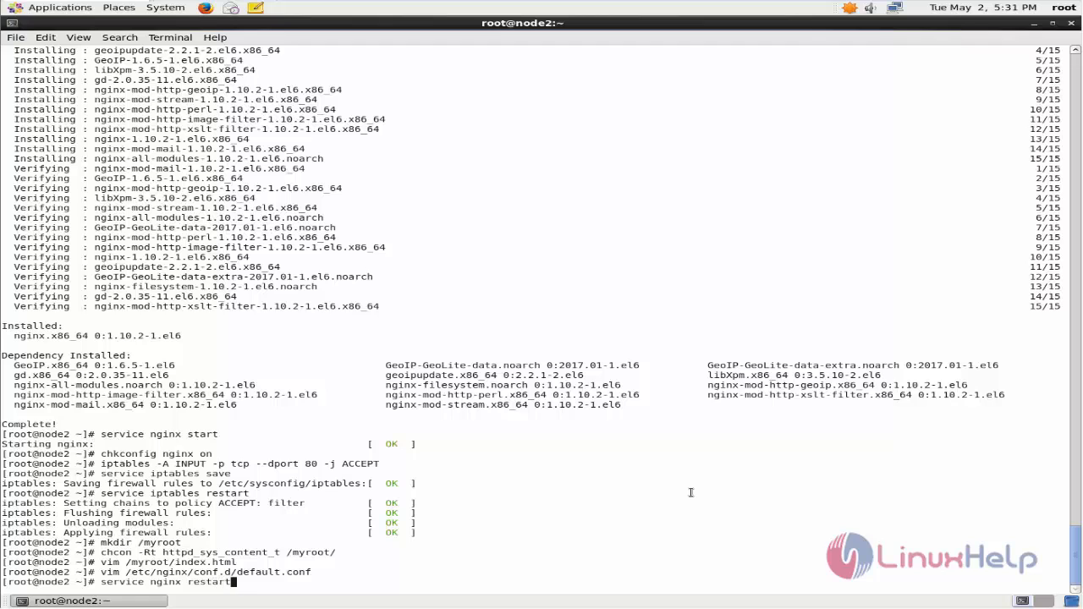
pyautogui.press('Return')
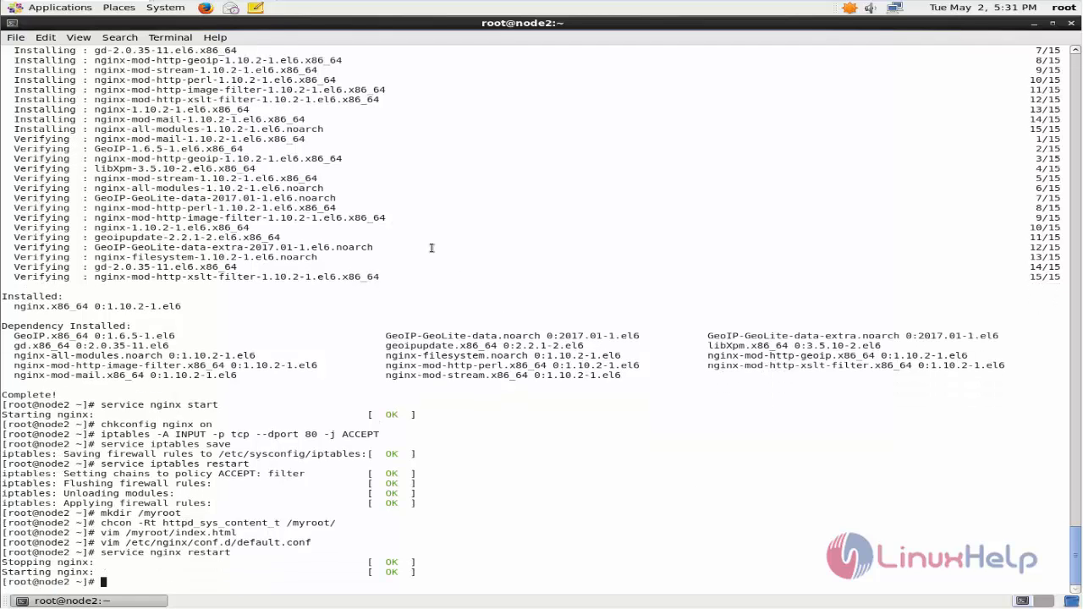
pyautogui.write('1')
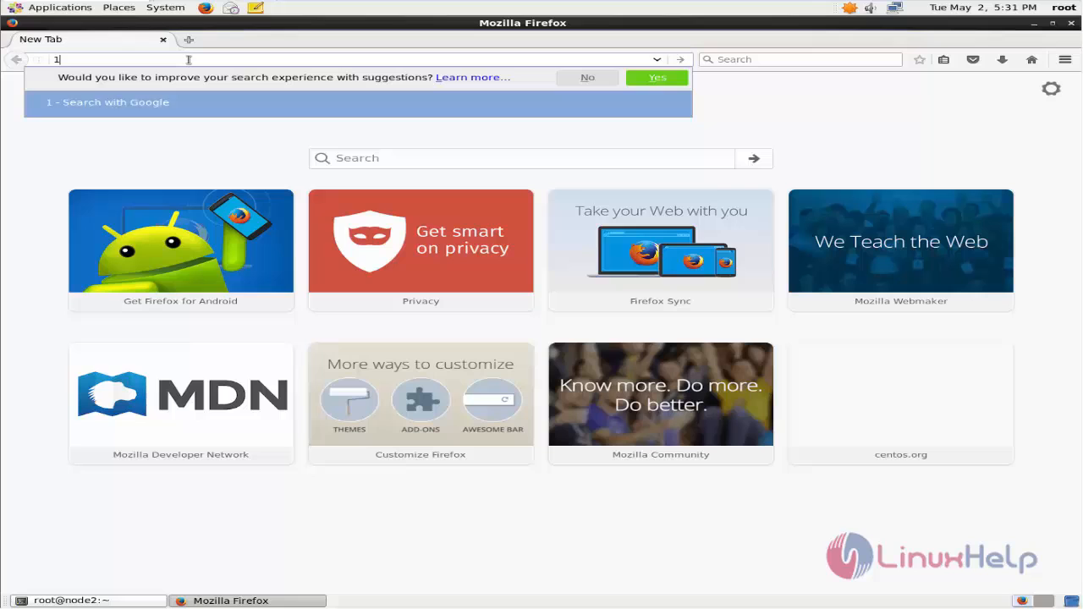
pyautogui.write('92.168.5.')
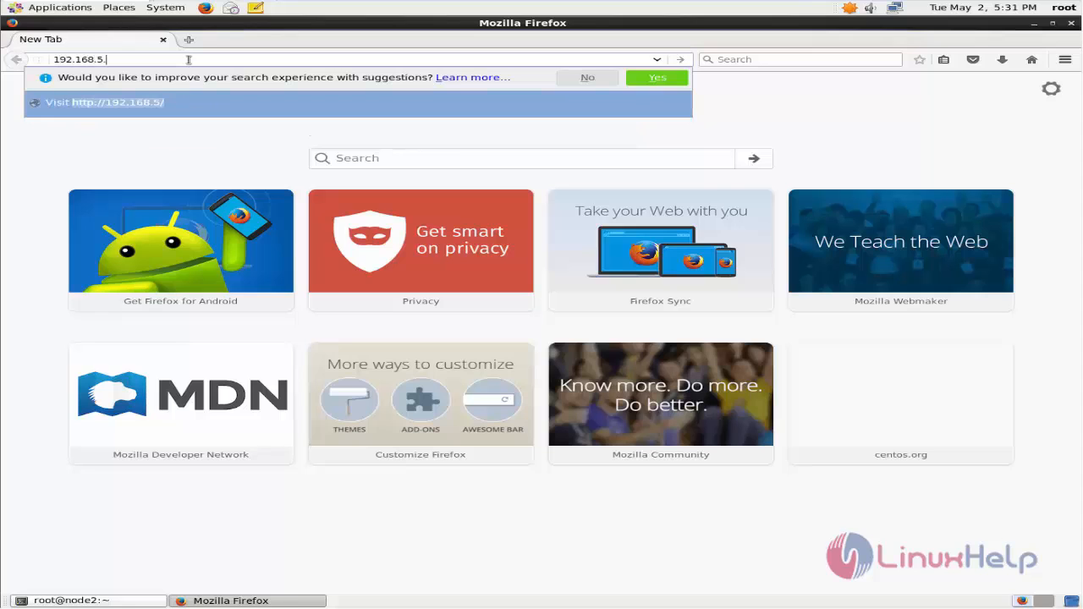